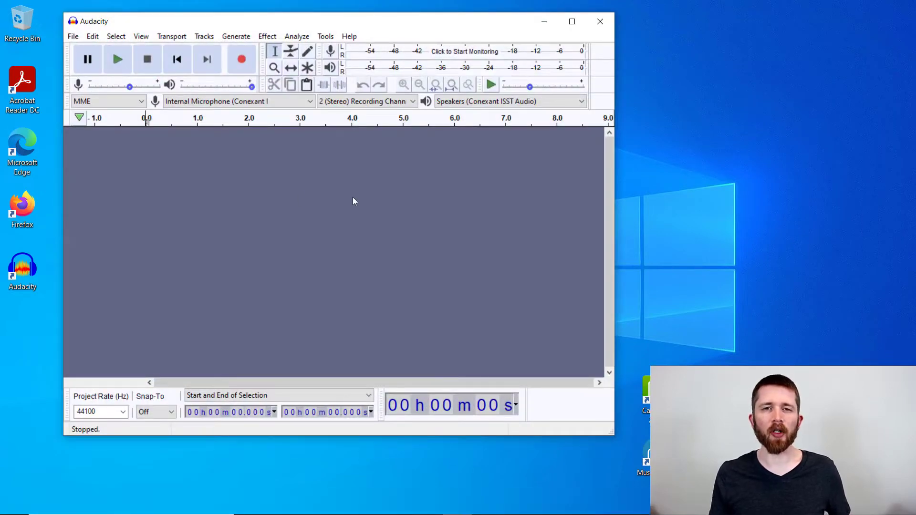
mouse_move(271, 167)
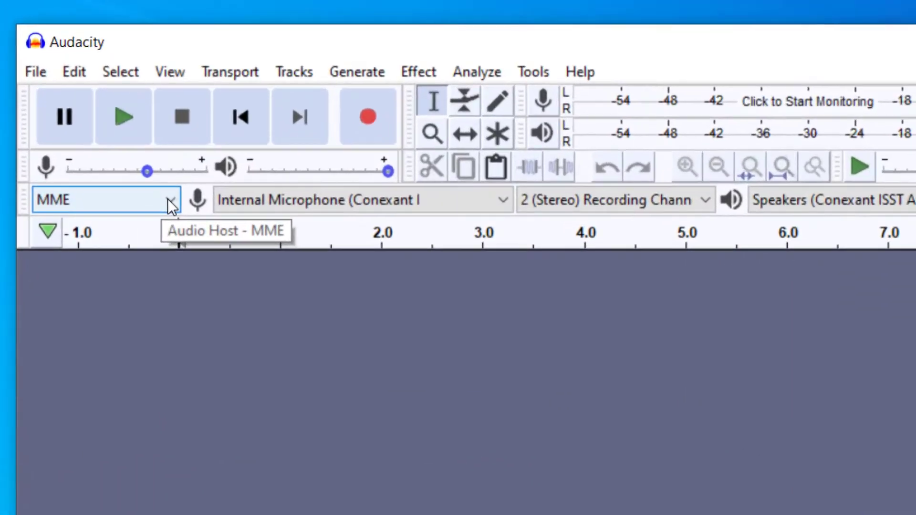
Set the audio host to Windows WASAPI and the recording device to Headphones (Conexant ISST Audio) (loopback).
left_click(169, 199)
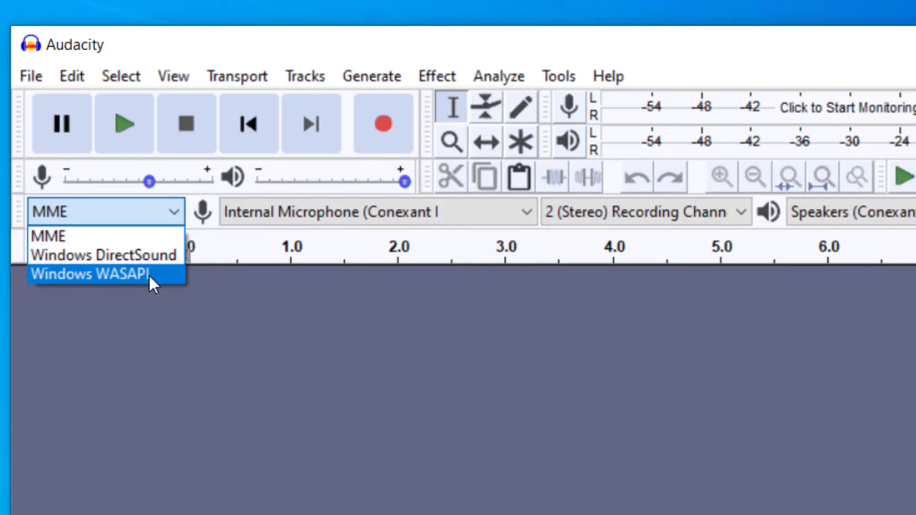
left_click(88, 273)
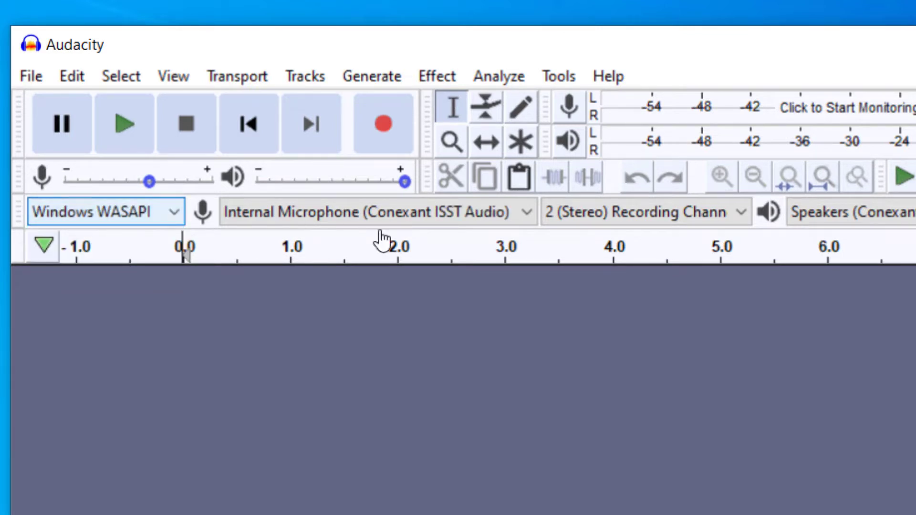
mouse_move(201, 212)
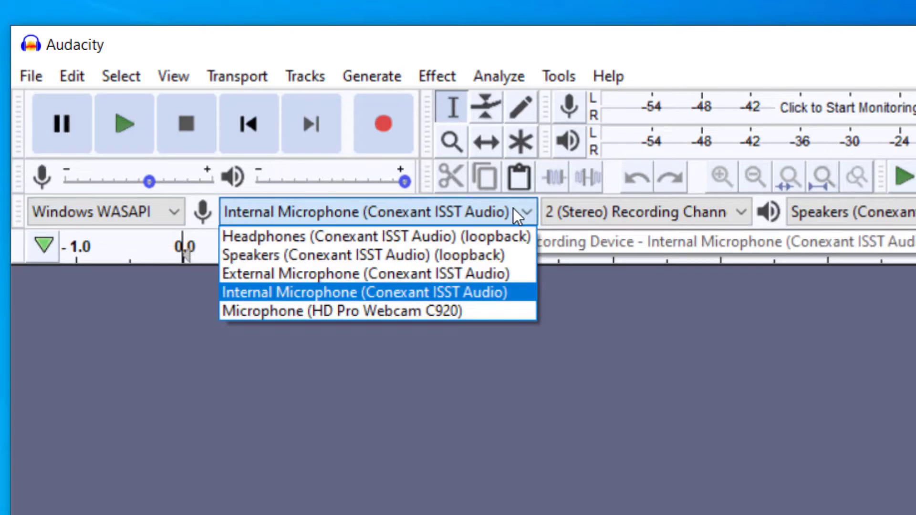
left_click(374, 292)
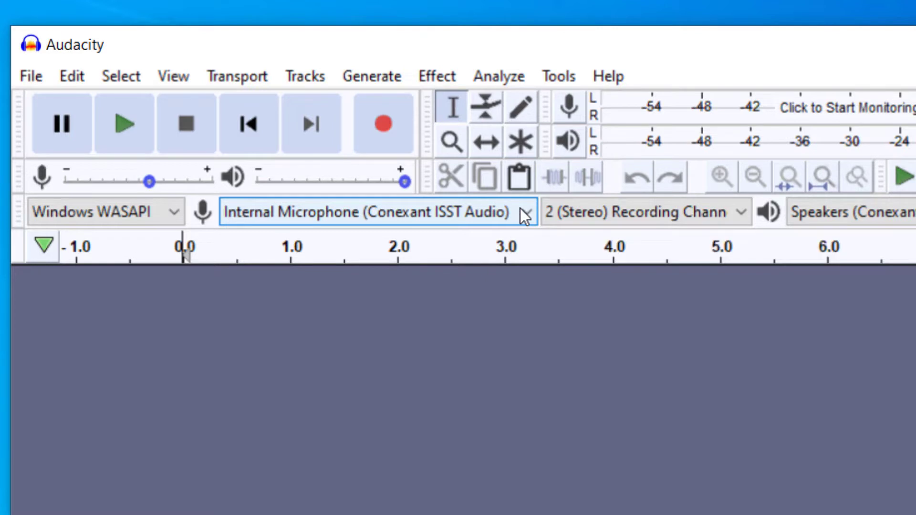
mouse_move(524, 212)
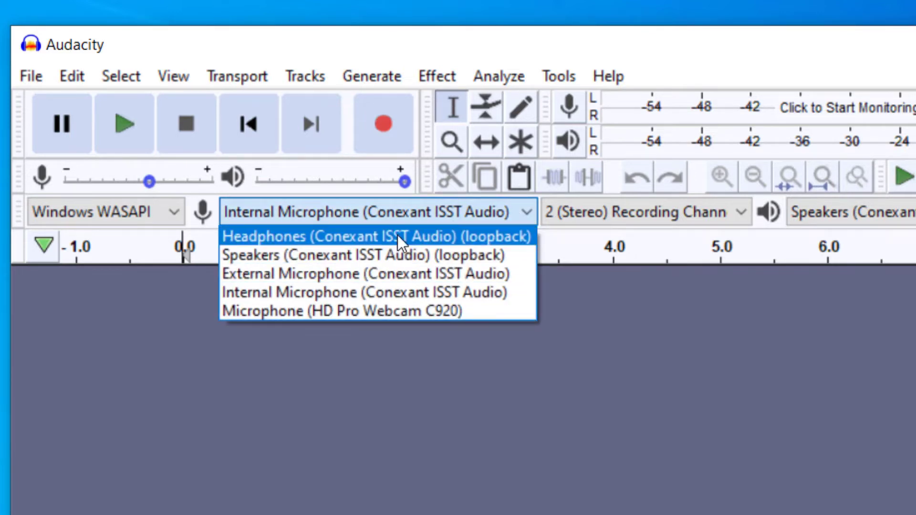
mouse_move(397, 252)
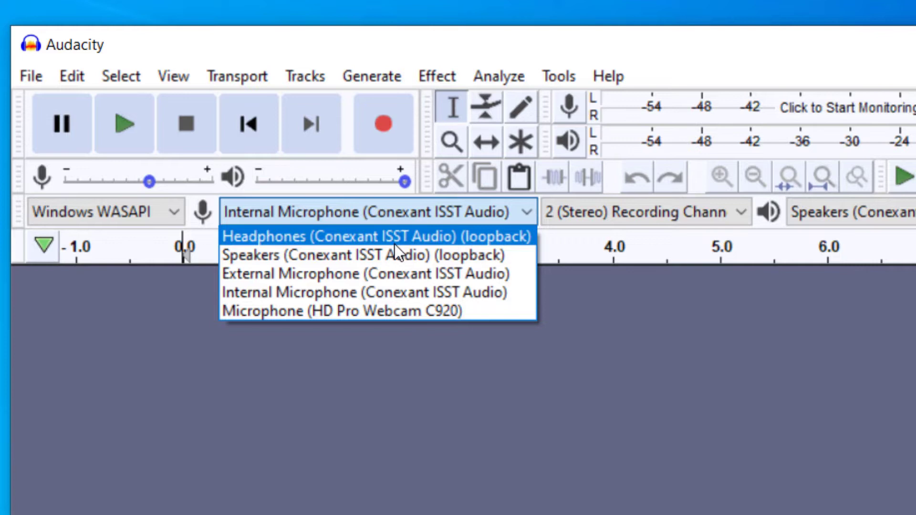
mouse_move(400, 245)
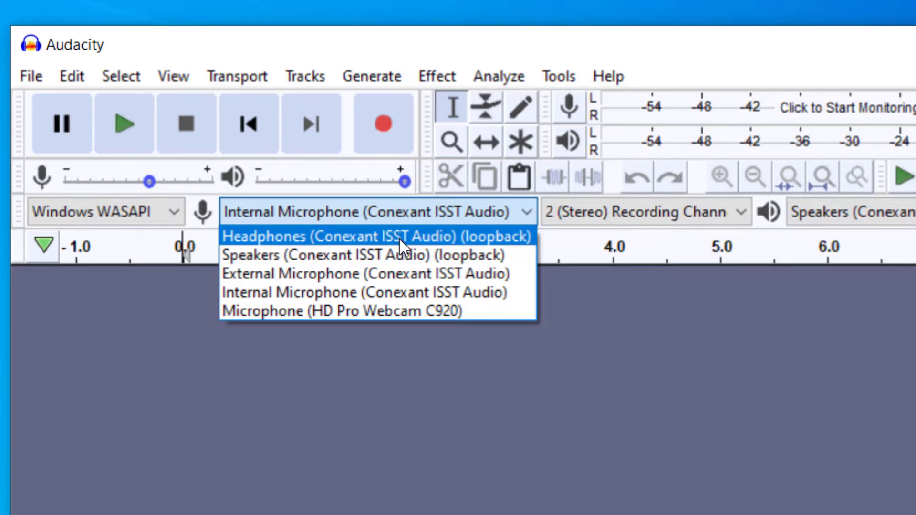
left_click(375, 236)
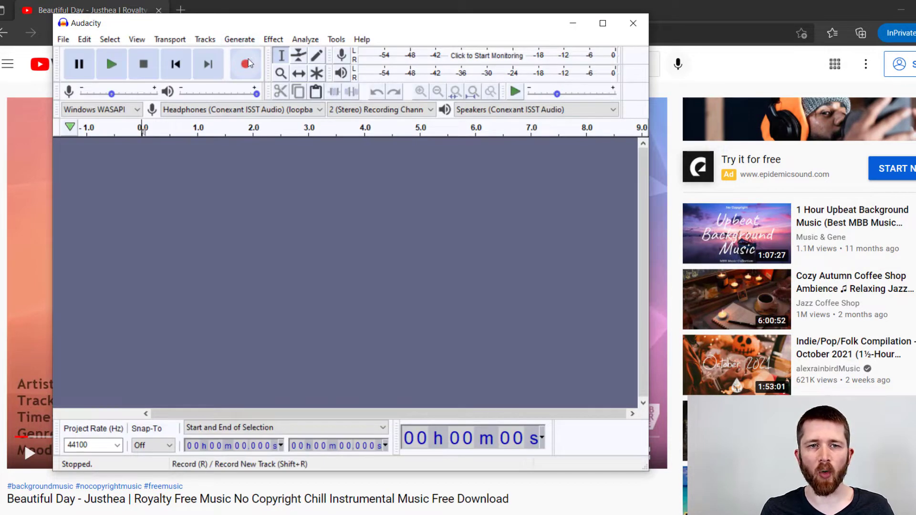
mouse_move(245, 65)
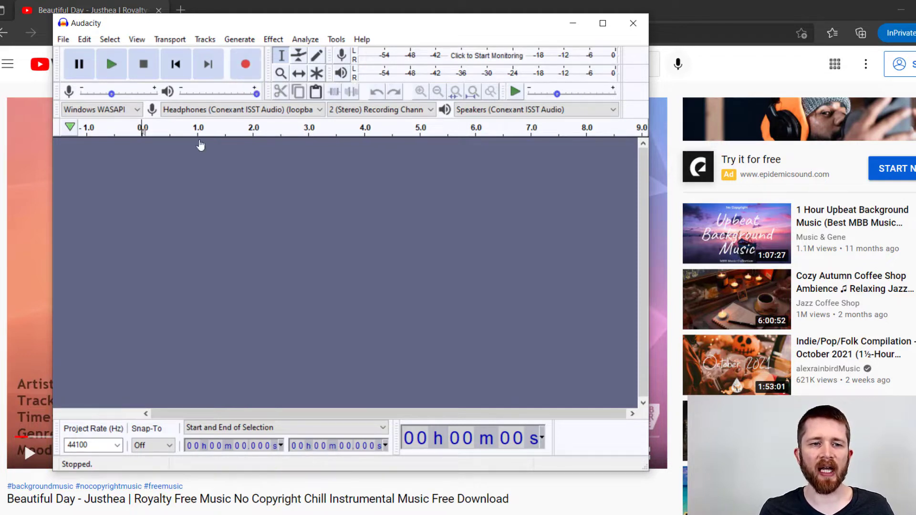
mouse_move(246, 64)
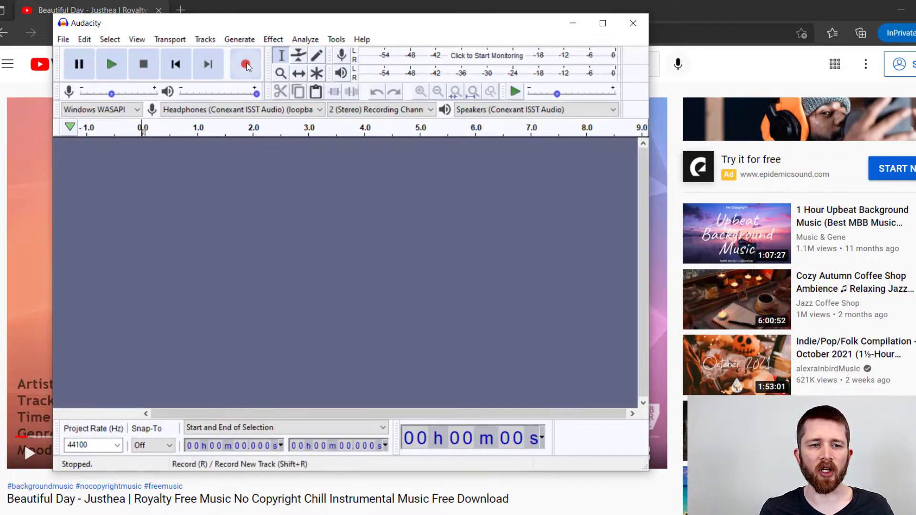
Record about 14 seconds of the playing YouTube song into a new stereo track.
left_click(244, 63)
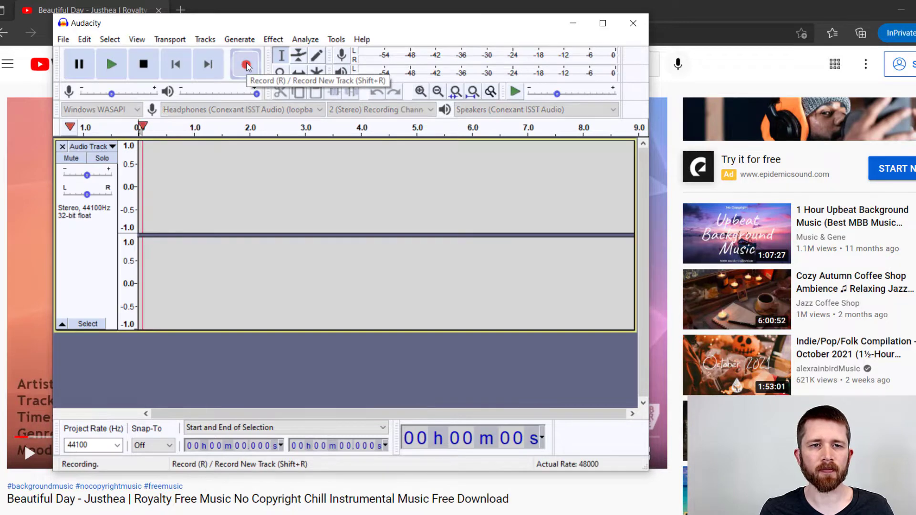
left_click(245, 64)
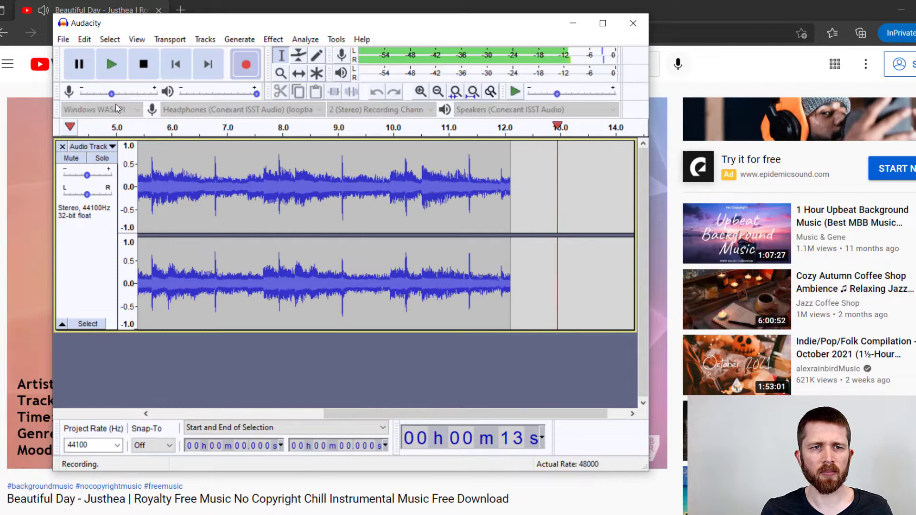
left_click(143, 63)
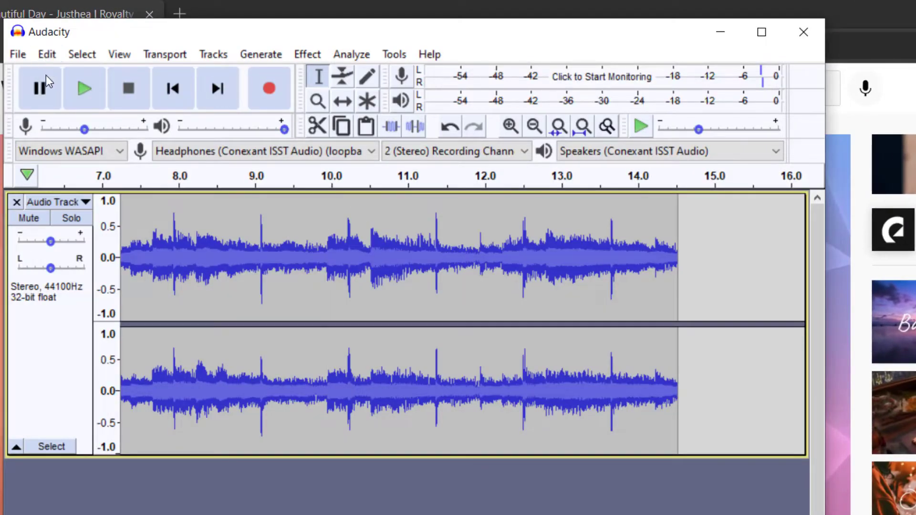
Play the recording from its start and begin exporting it as MP3 from the File menu.
left_click(83, 88)
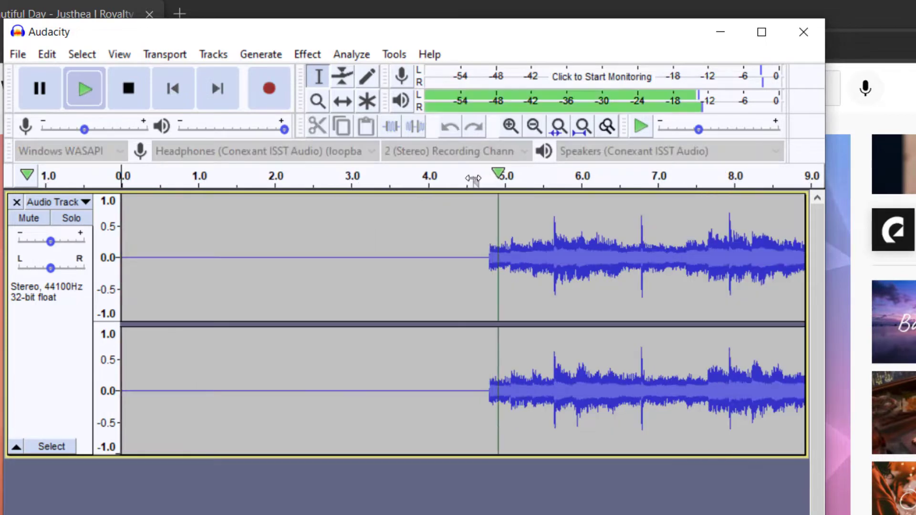
mouse_move(128, 88)
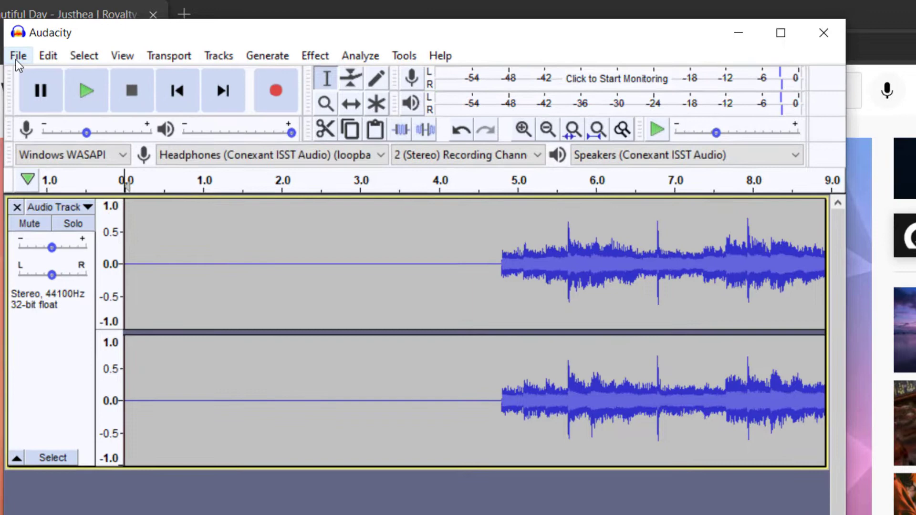
left_click(19, 55)
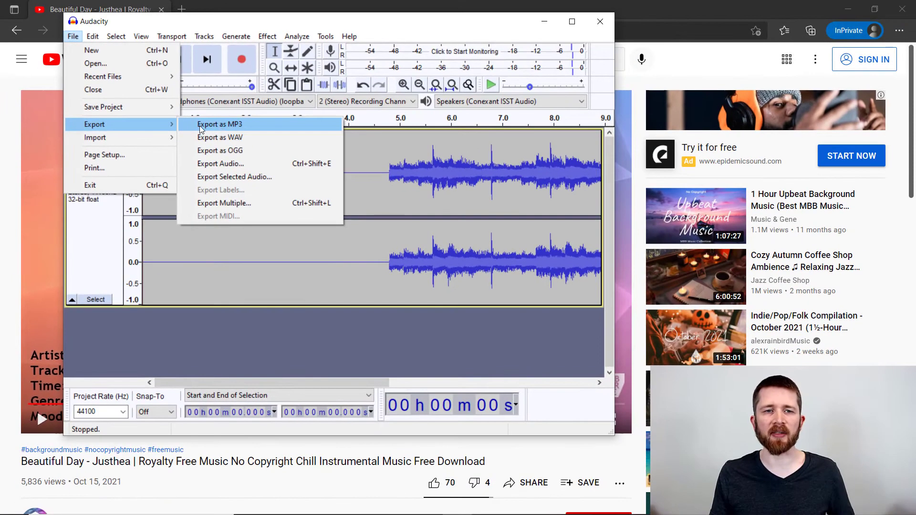
left_click(599, 21)
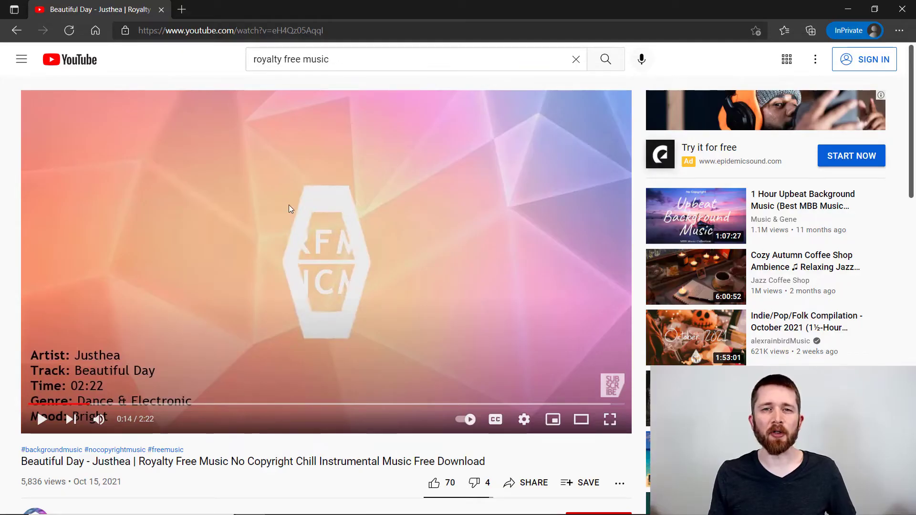
mouse_move(213, 187)
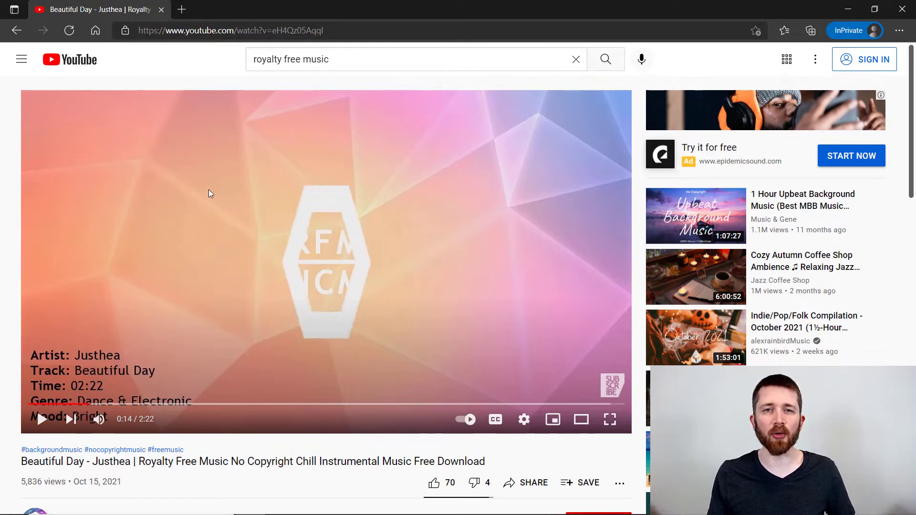
mouse_move(562, 507)
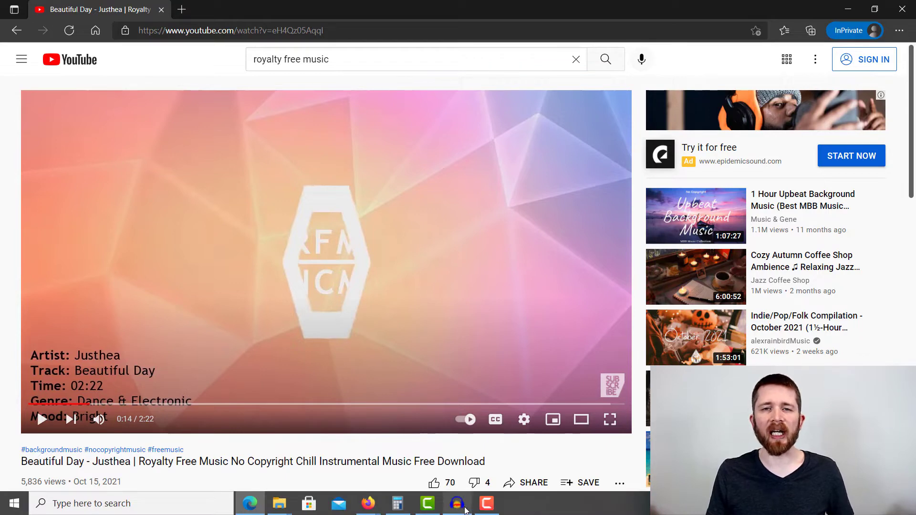
Bring the Audacity window back in front over the paused YouTube video.
left_click(458, 502)
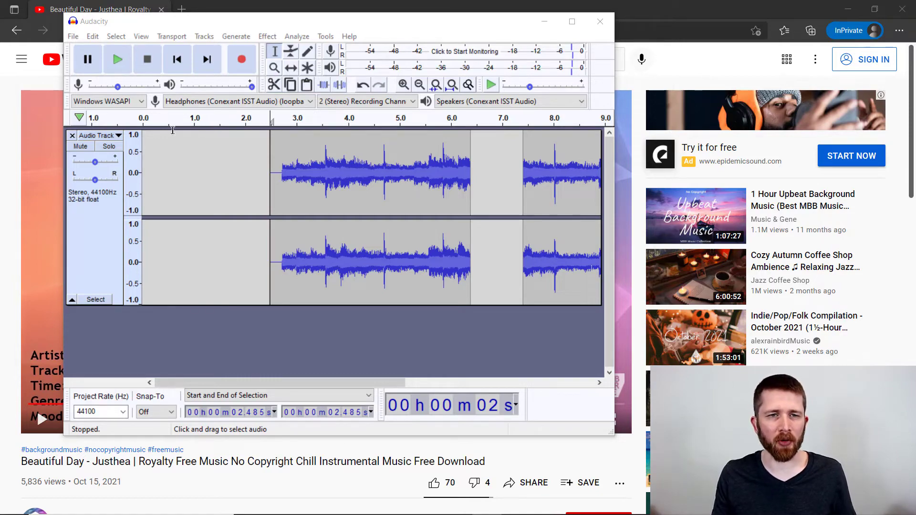
mouse_move(277, 101)
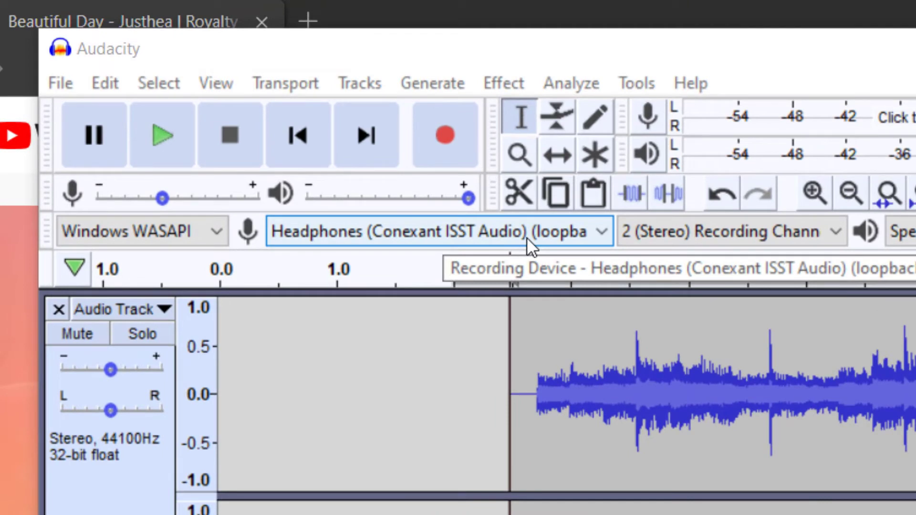
mouse_move(499, 251)
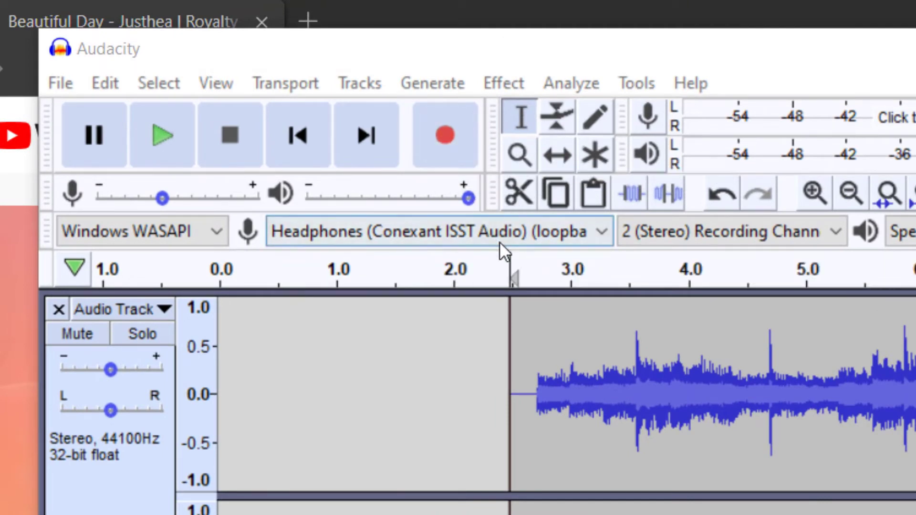
Keep Headphones (loopback) as the recording input and record a new take of the song.
left_click(438, 230)
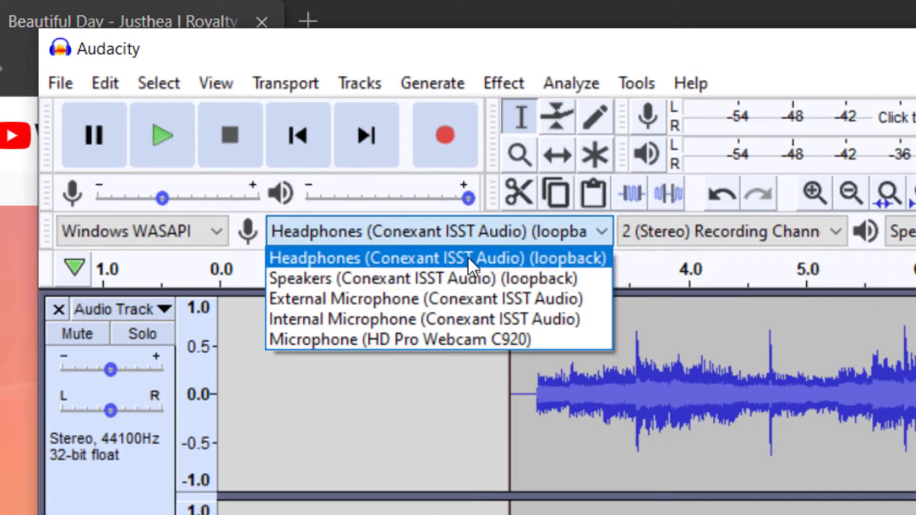
mouse_move(497, 254)
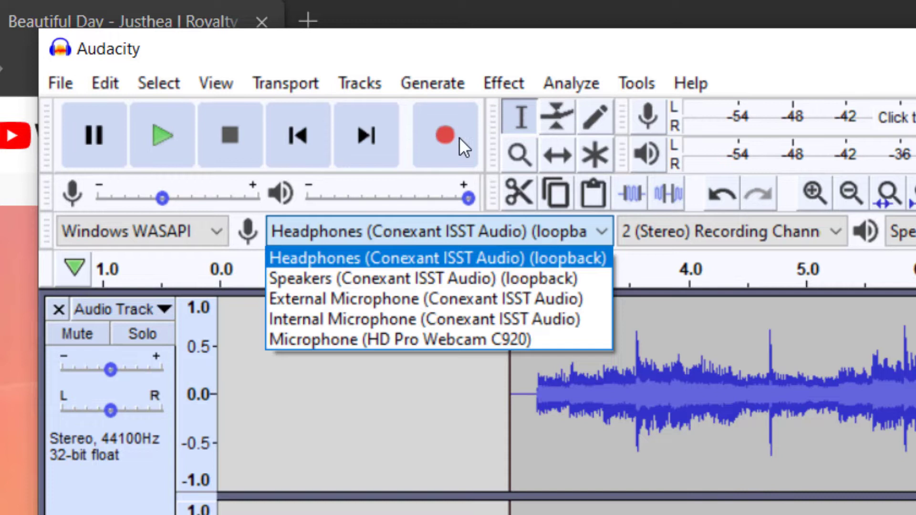
left_click(437, 257)
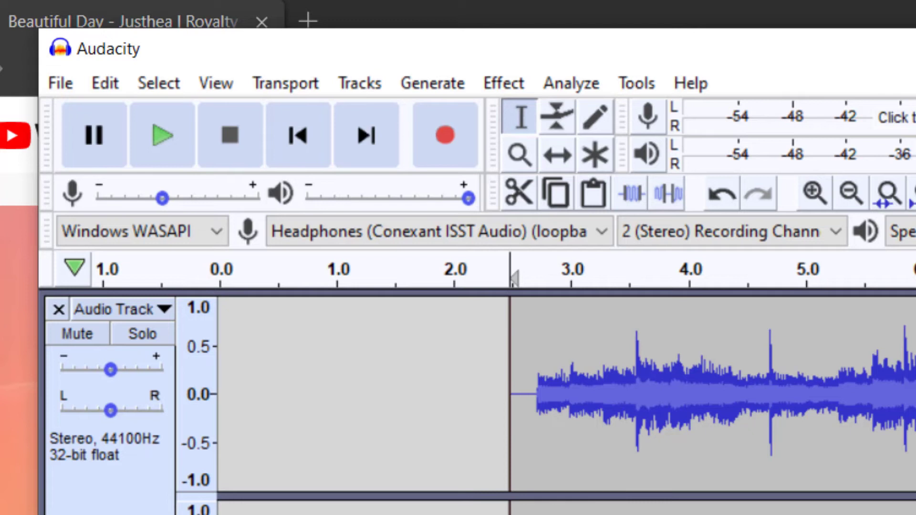
left_click(438, 231)
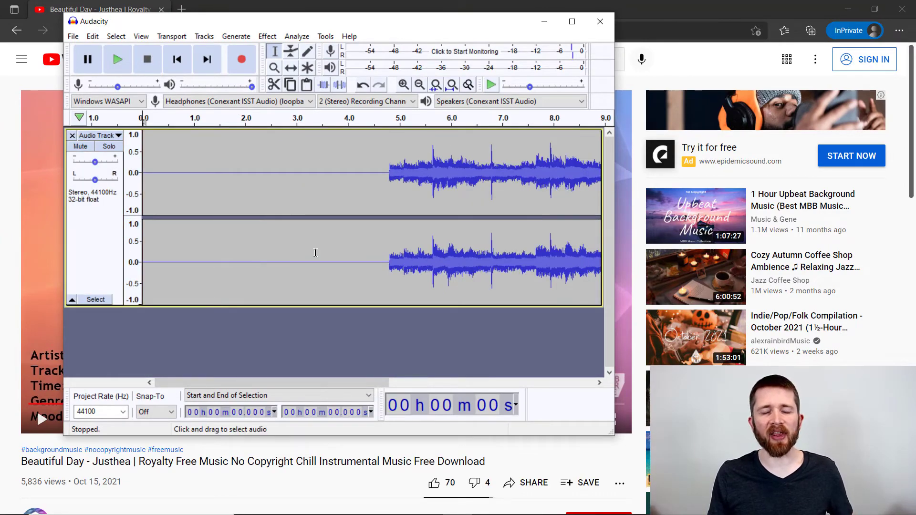
Time-shift the clip, then split the recording at about 10.5 seconds into two clips.
left_click(571, 21)
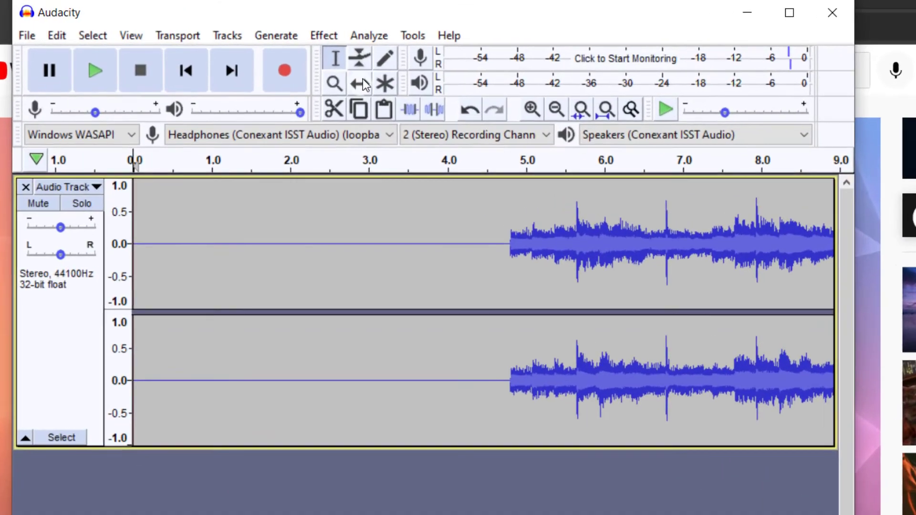
mouse_move(369, 85)
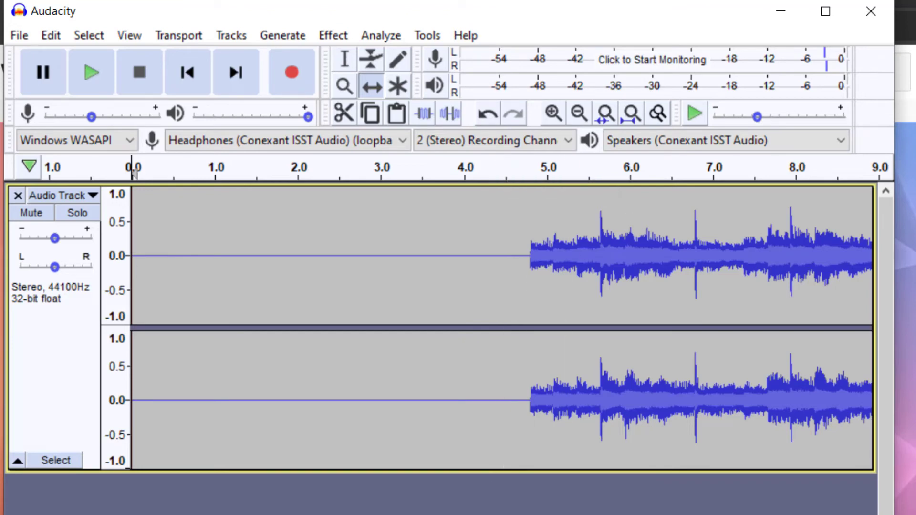
scroll("right", 3)
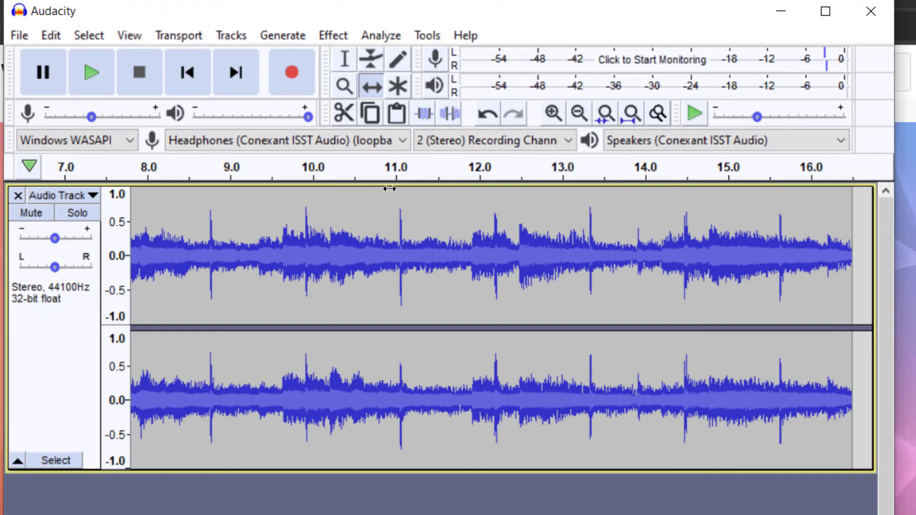
left_click(50, 35)
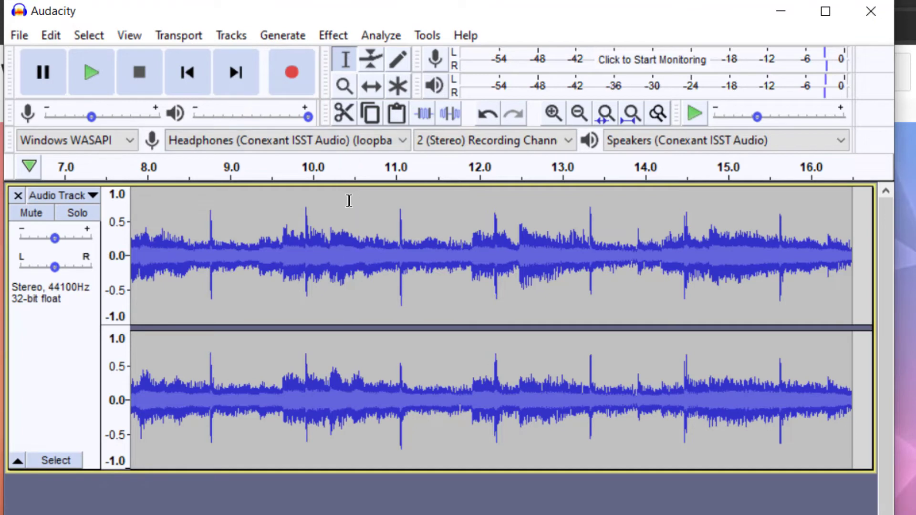
left_click(350, 257)
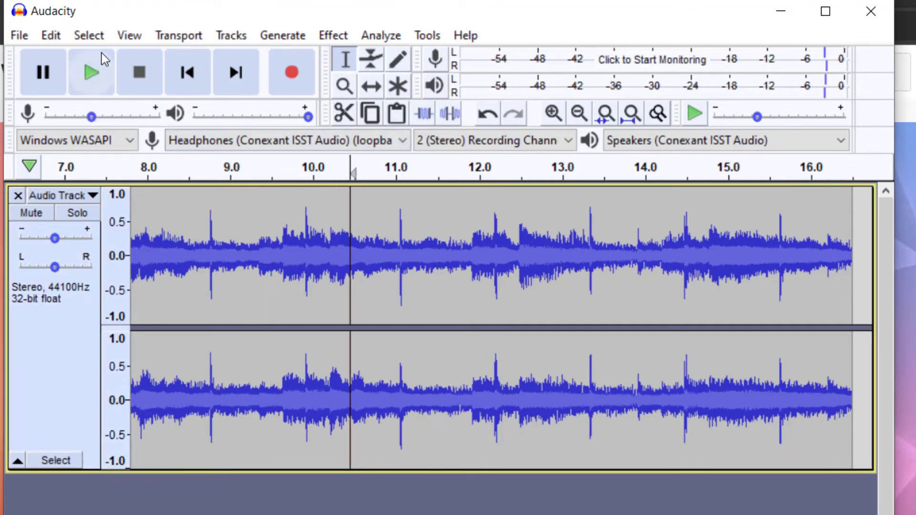
left_click(50, 35)
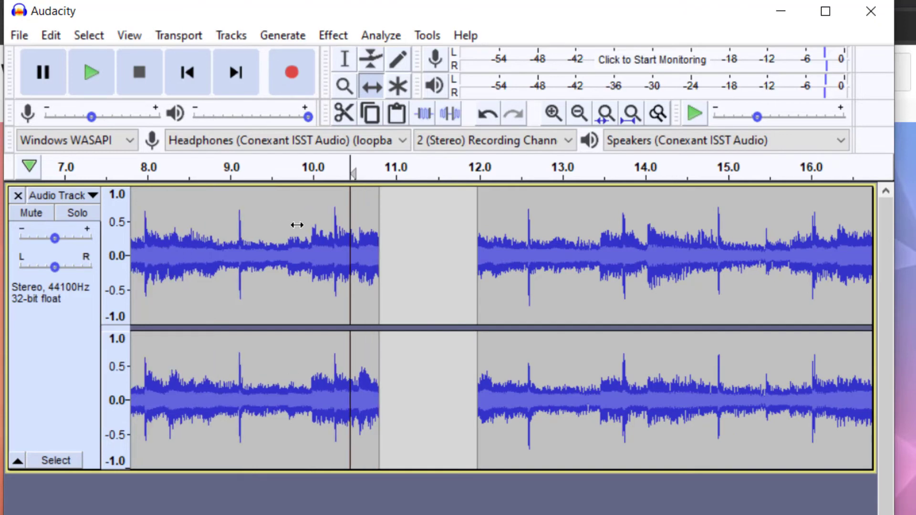
scroll("left", 3)
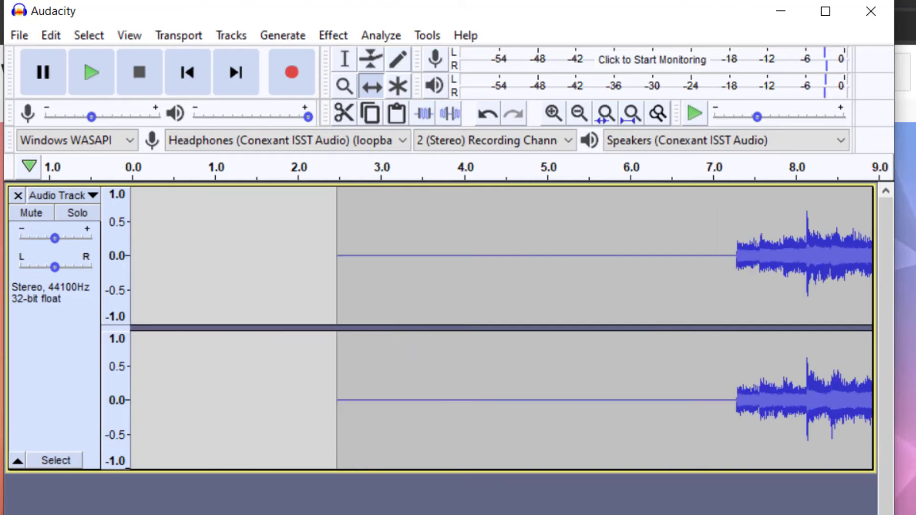
mouse_move(695, 197)
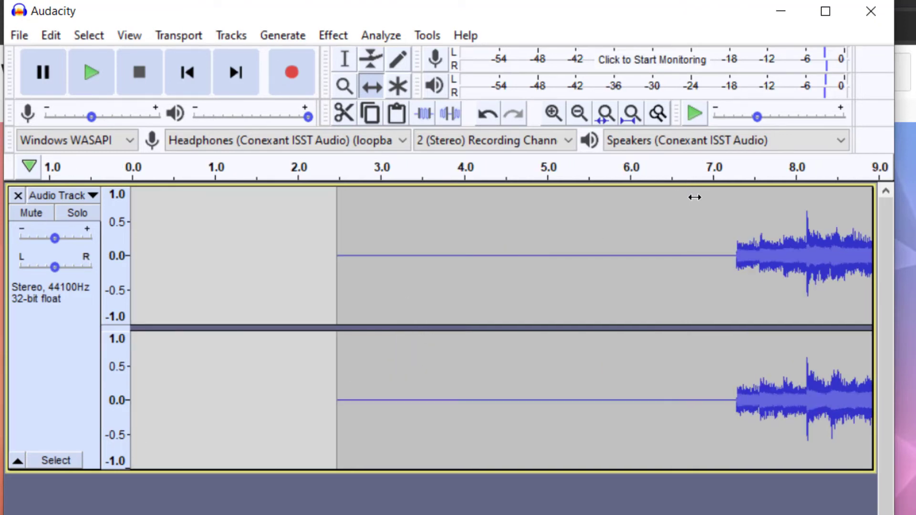